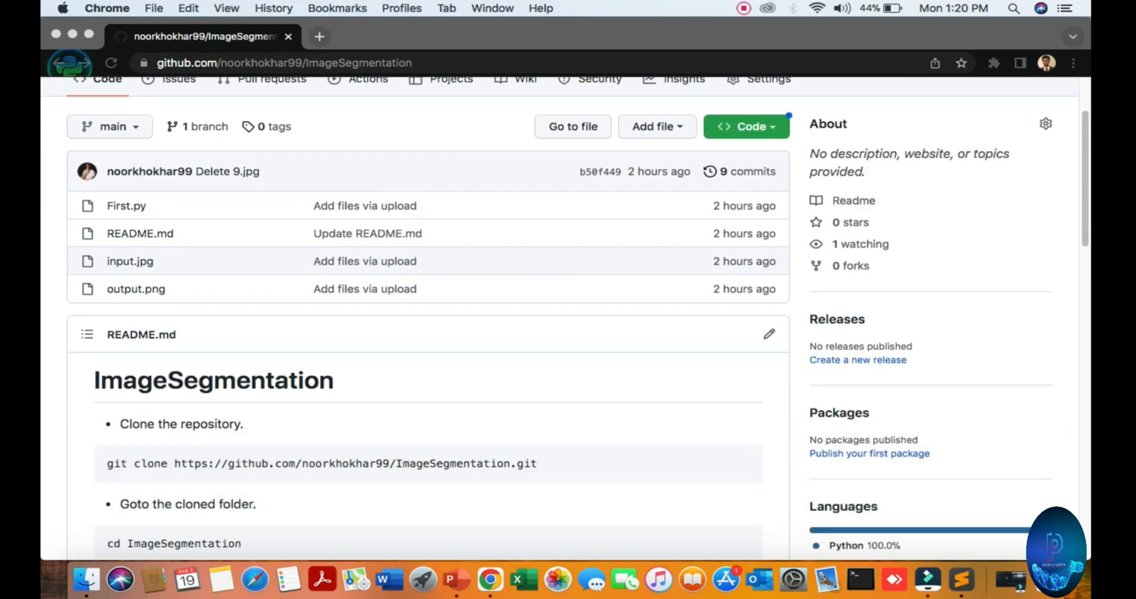
Scroll through the repository's GitHub README.
scroll("down", 3)
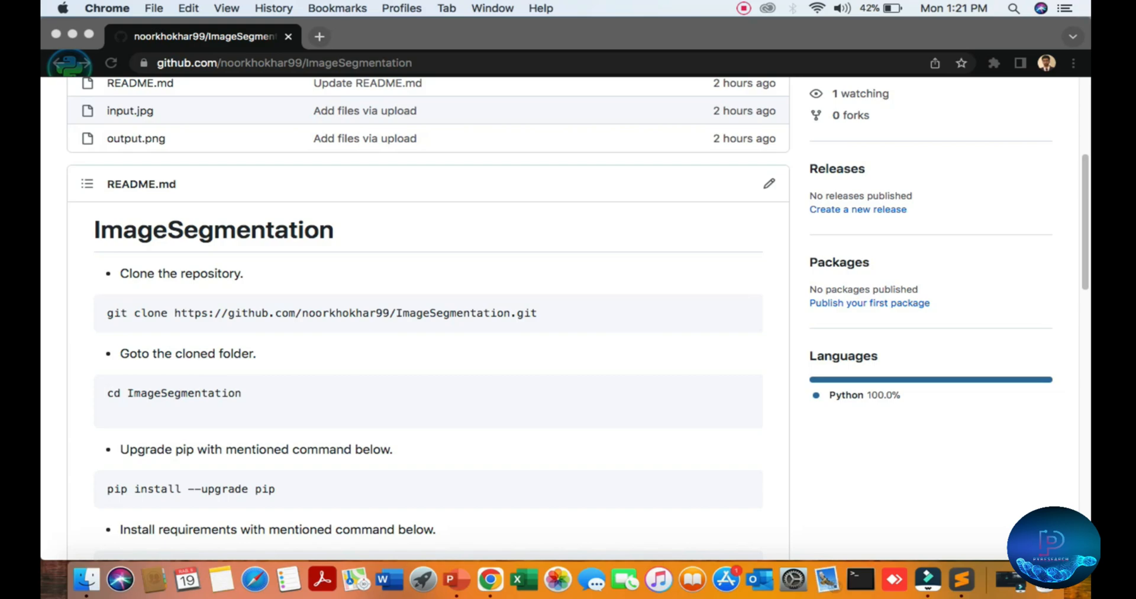
scroll("down", 3)
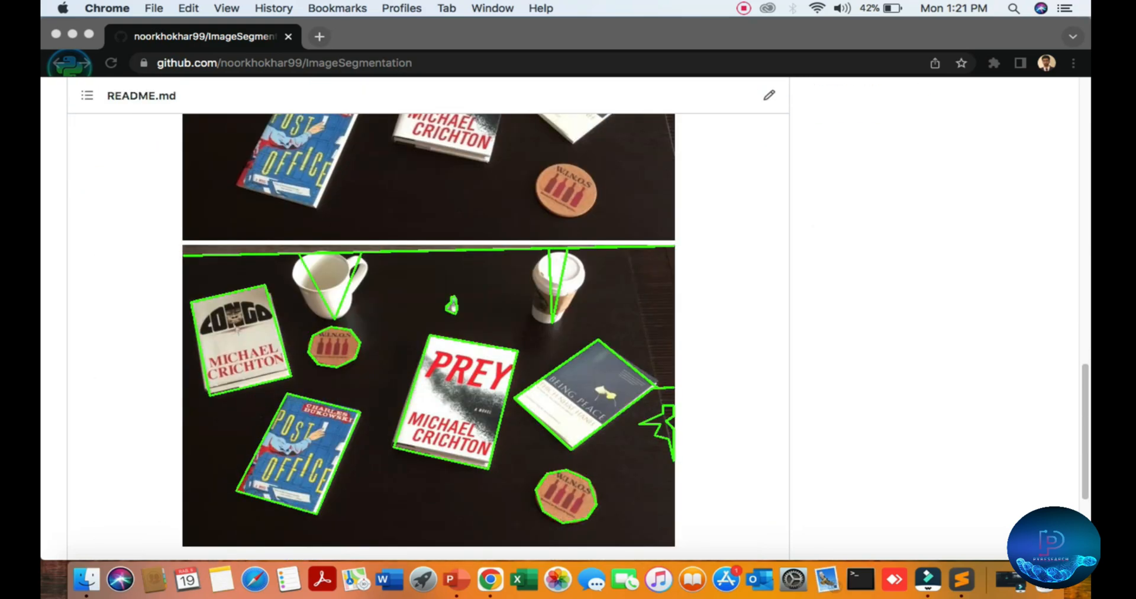
scroll("down", 3)
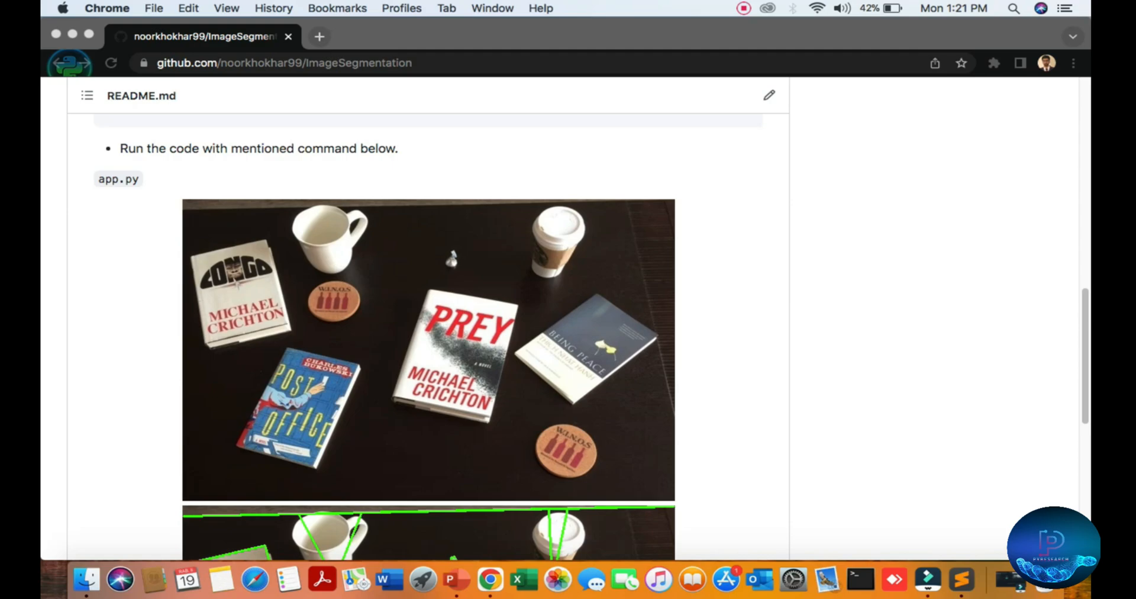
scroll("up", 3)
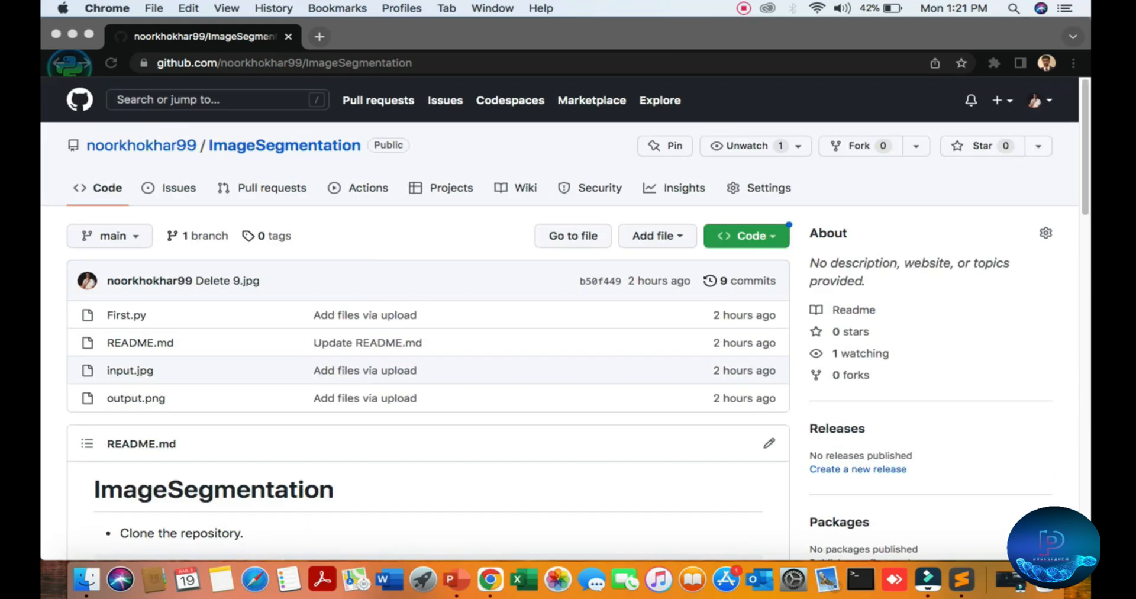
scroll("down", 3)
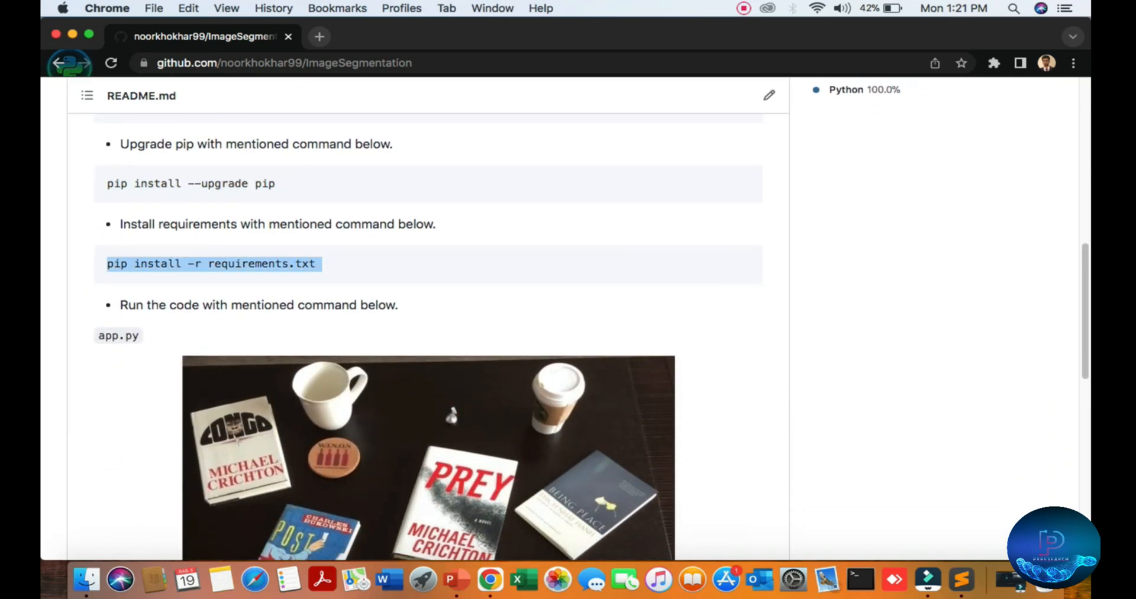
scroll("down", 3)
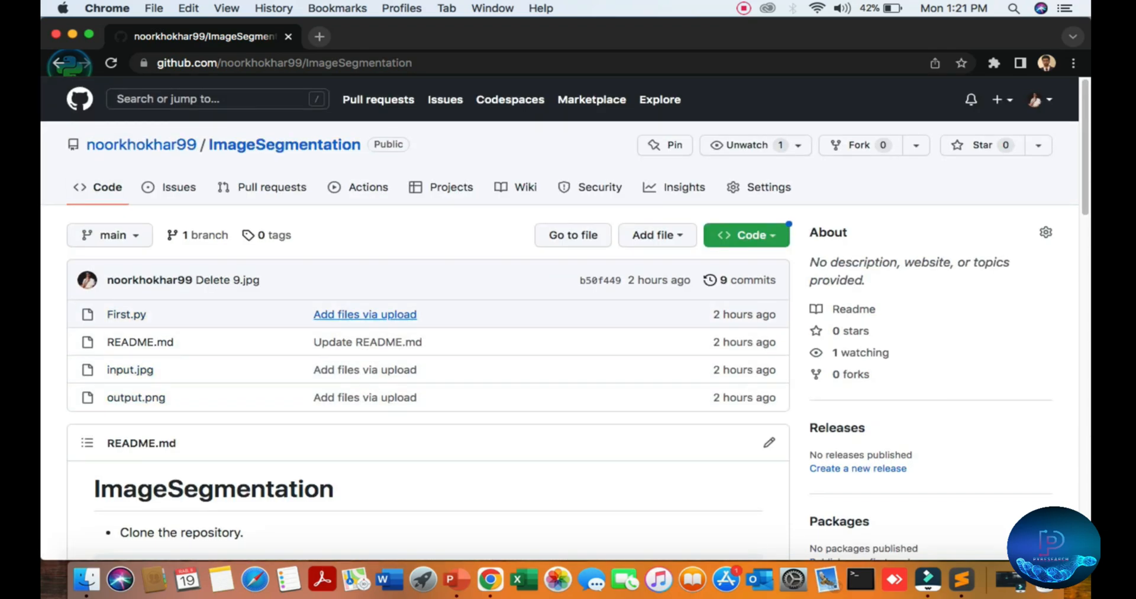
scroll("down", 3)
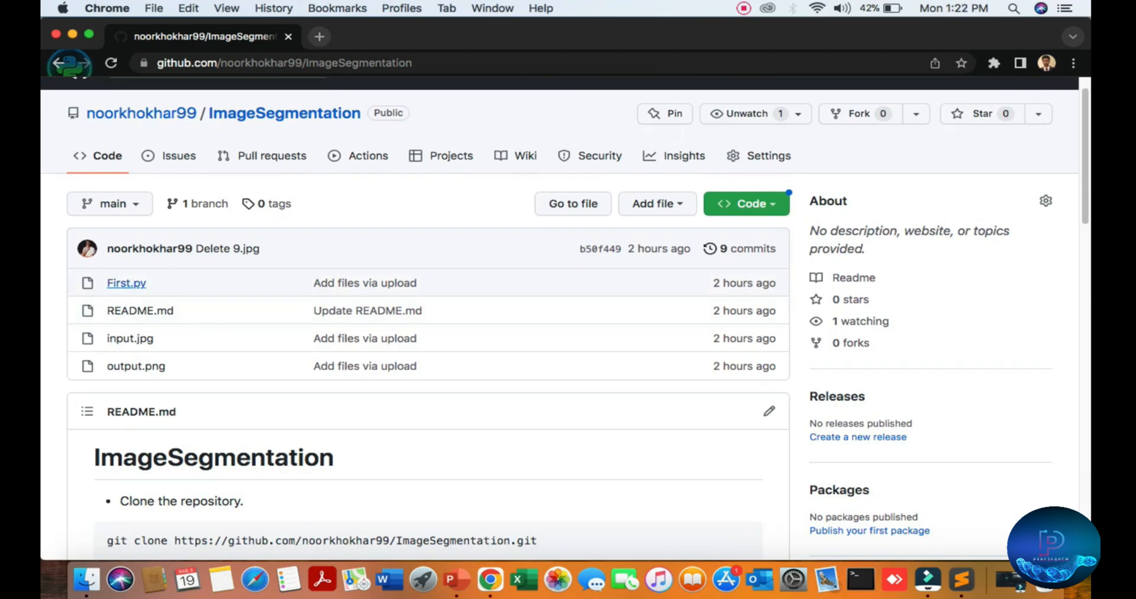
scroll("down", 3)
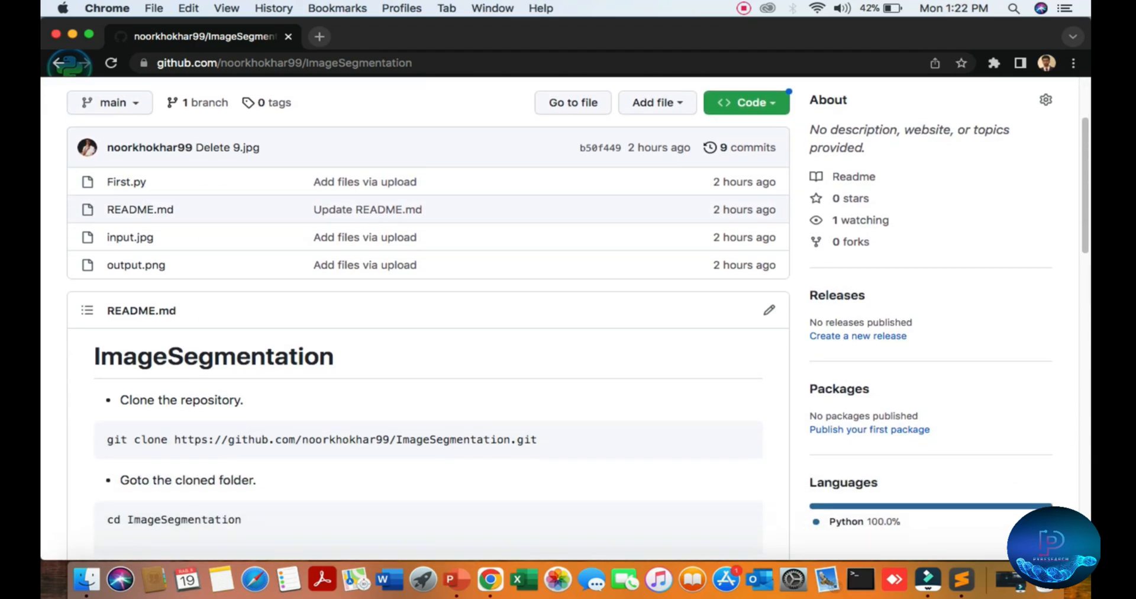
scroll("down", 3)
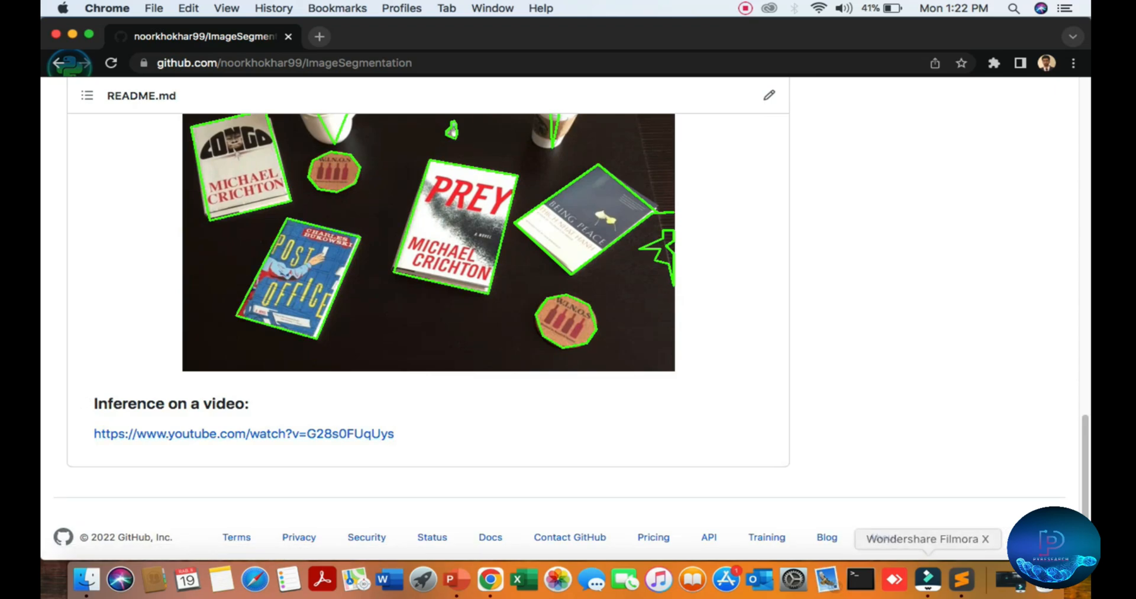
Open First.py from the local ImageSegmentation folder in Sublime Text.
left_click(87, 577)
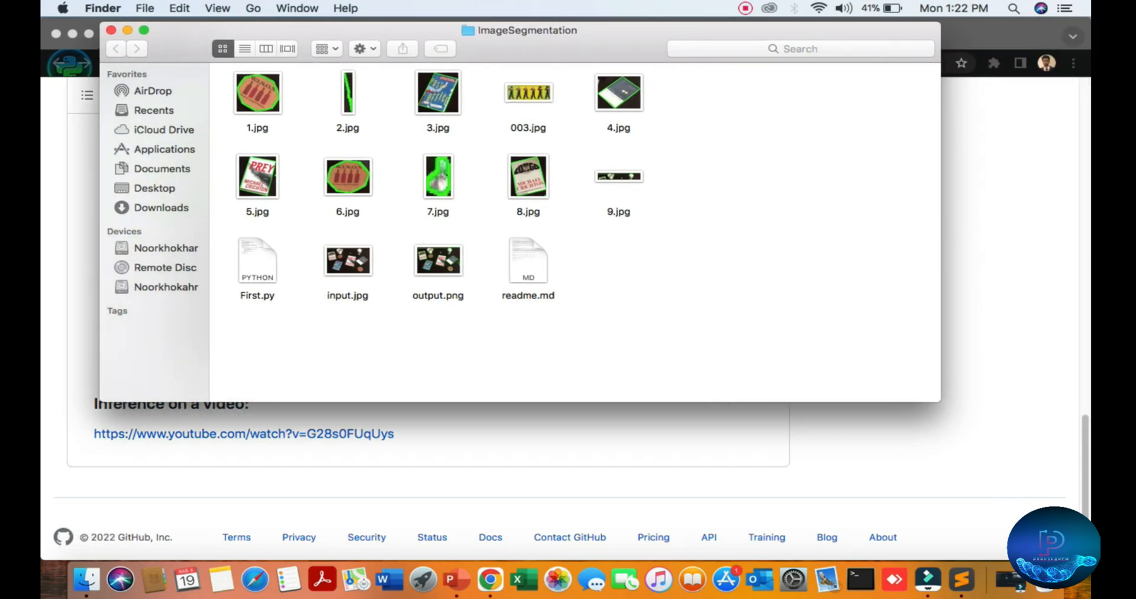
right_click(257, 260)
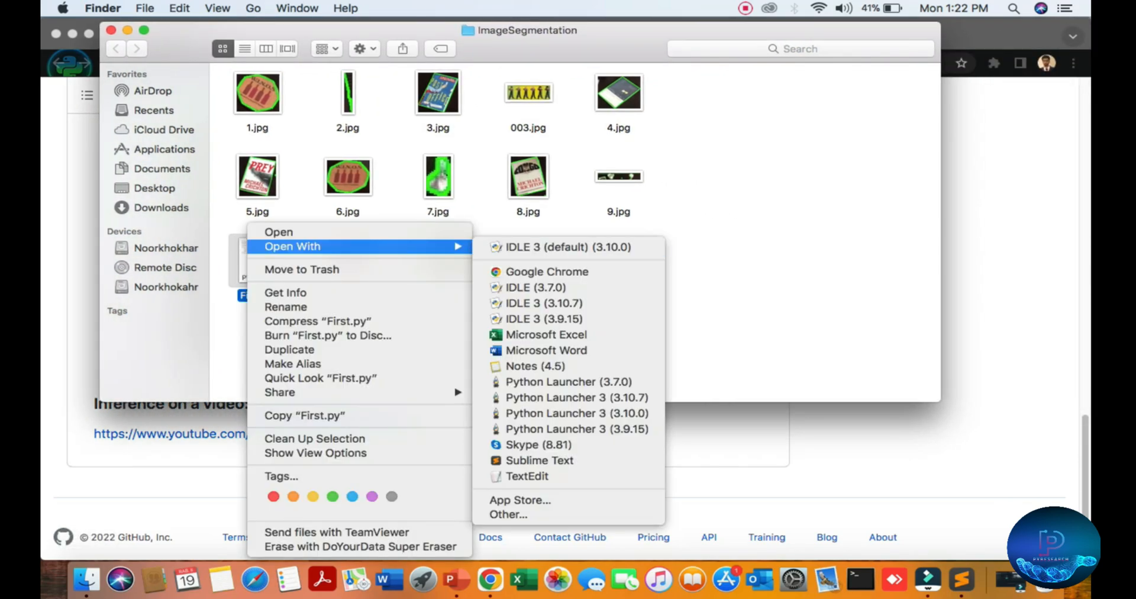
left_click(538, 460)
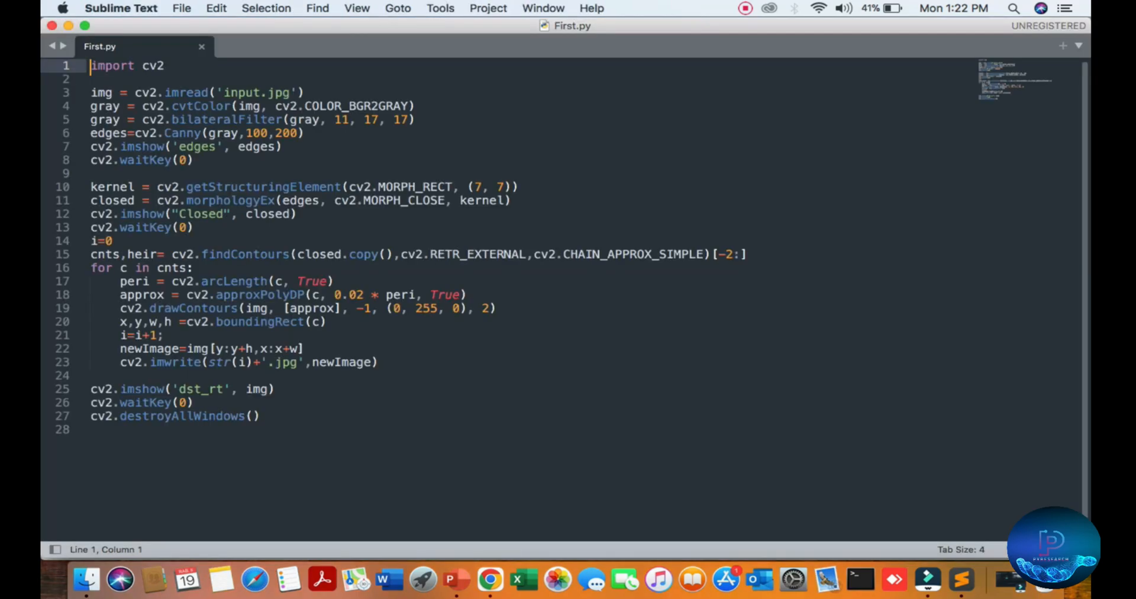
Select the imread and getStructuringElement identifiers, then place the cursor after the findContours line.
double_click(151, 65)
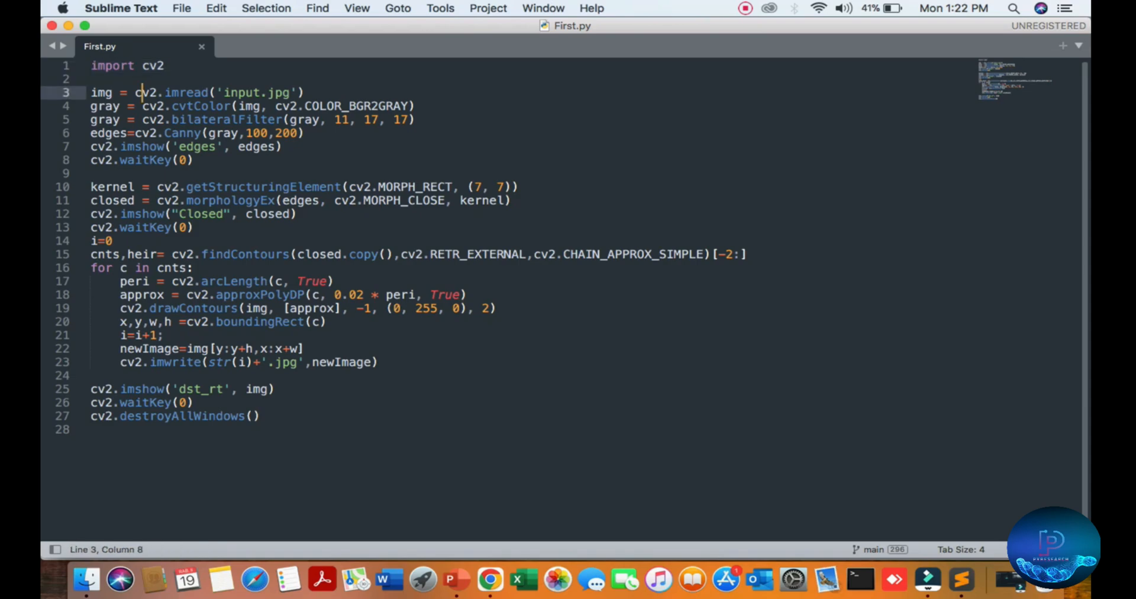
double_click(263, 187)
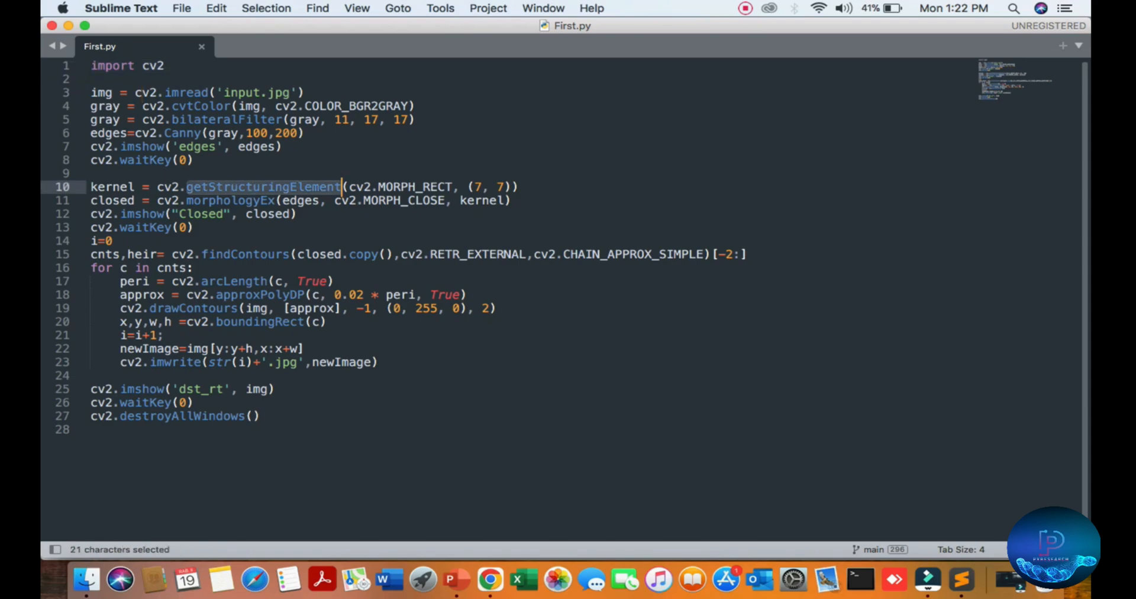
left_click(108, 241)
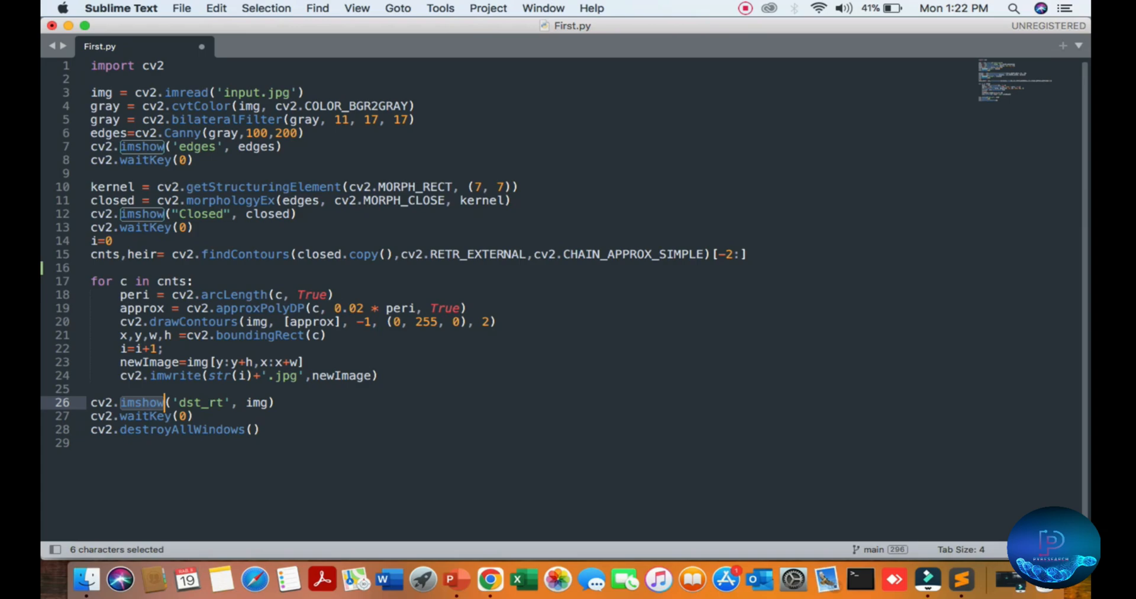
mouse_move(860, 589)
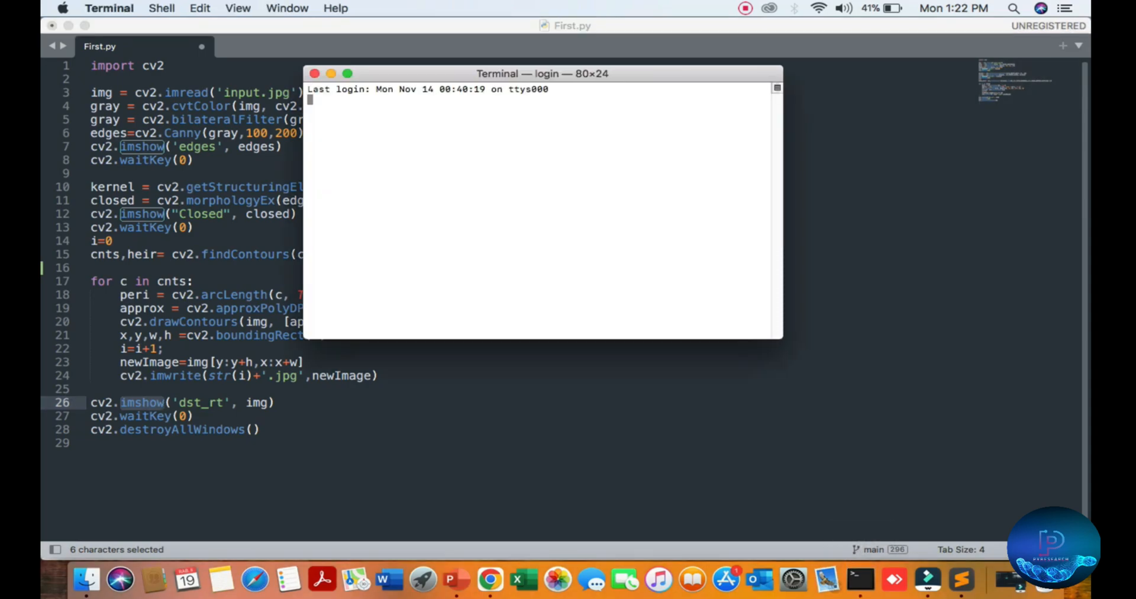
Change into Desktop, then enter cd ImageSegmentation/ at the prompt.
type("cd Desktop/")
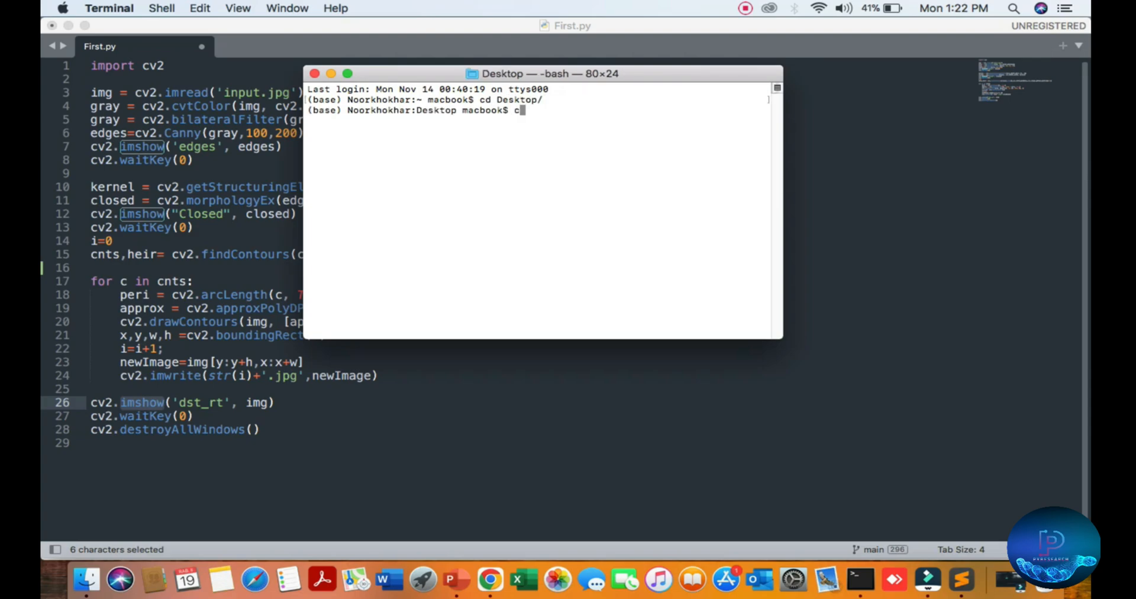
type("d")
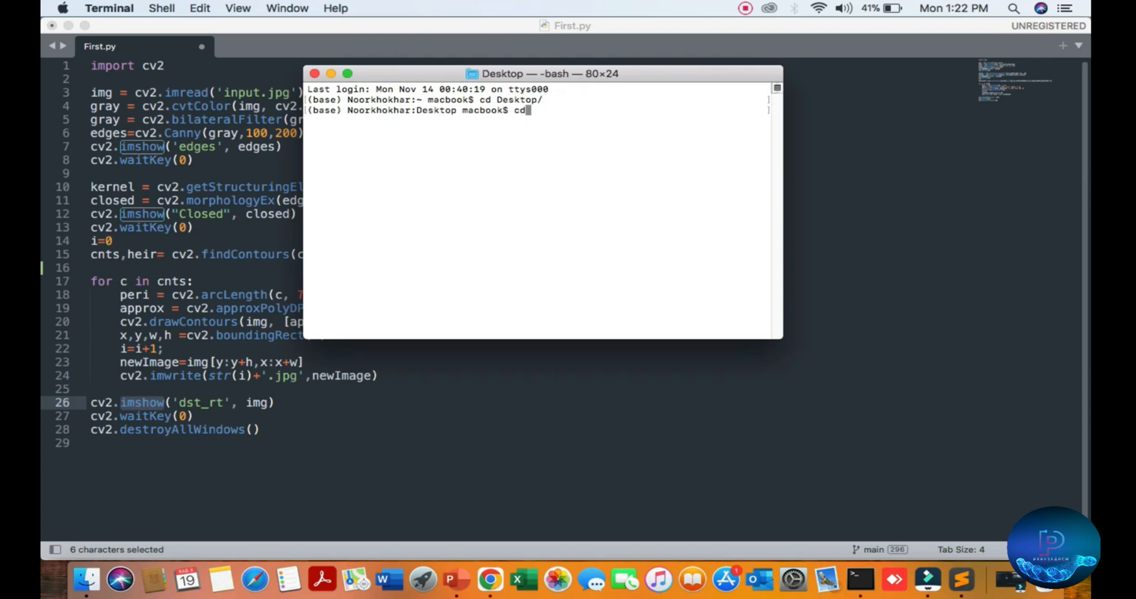
type("ImageSegmentation/")
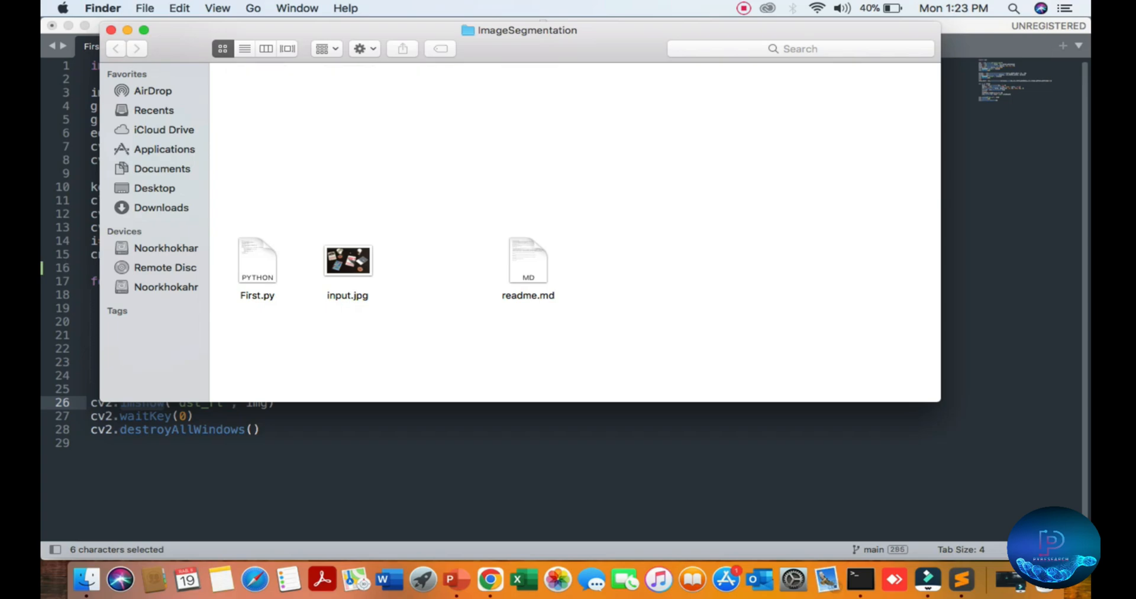
Move input.jpg to the folder top, preview the photo, then return to Terminal.
left_click_drag(347, 261, 259, 109)
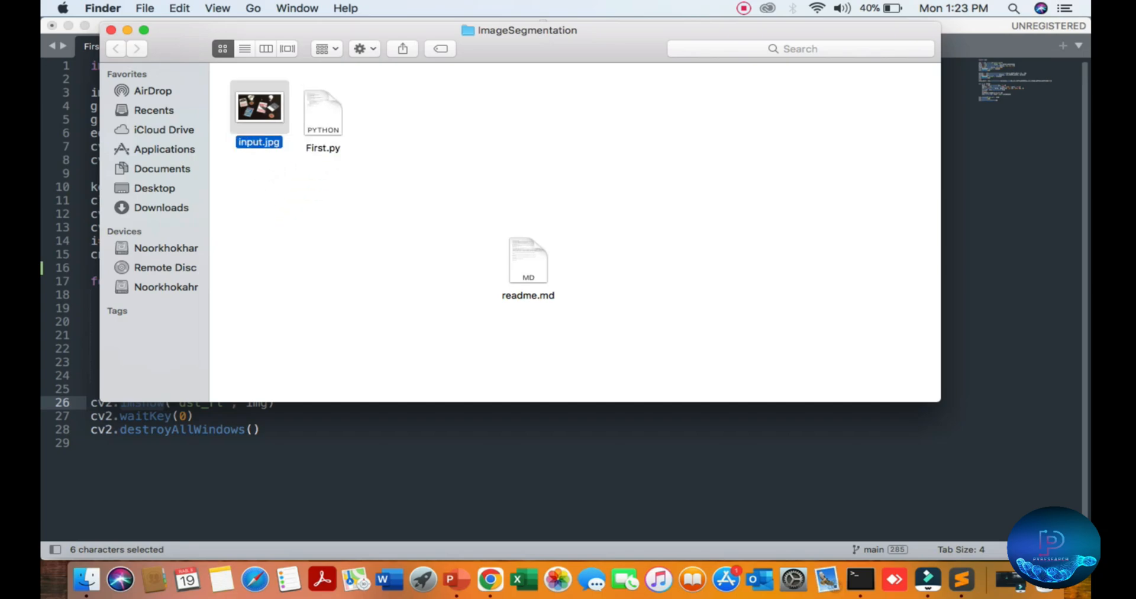
double_click(259, 107)
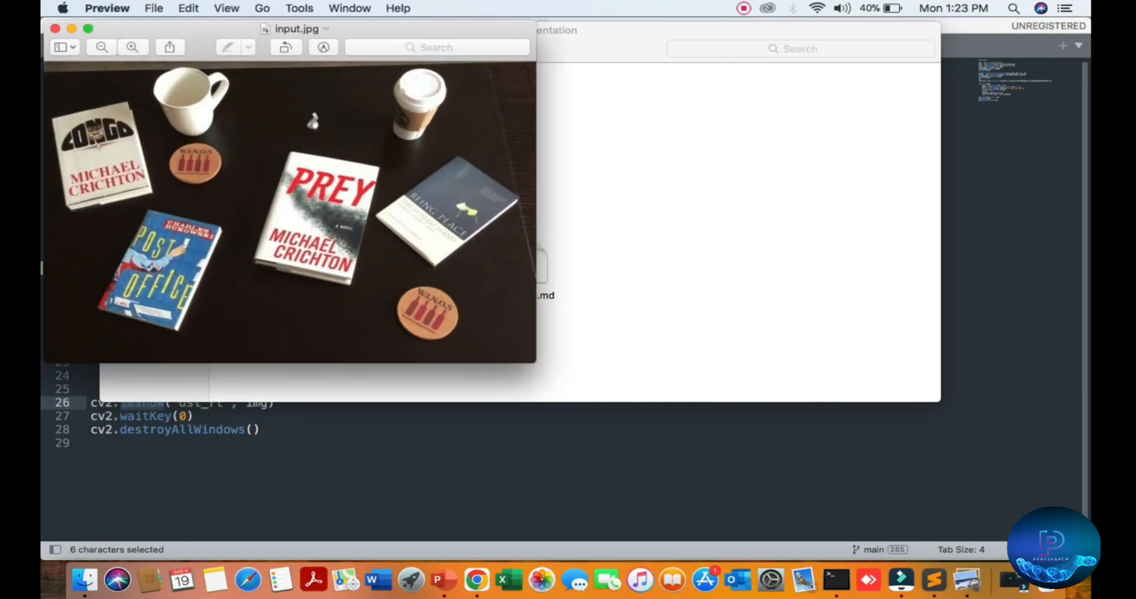
left_click(55, 28)
type("p")
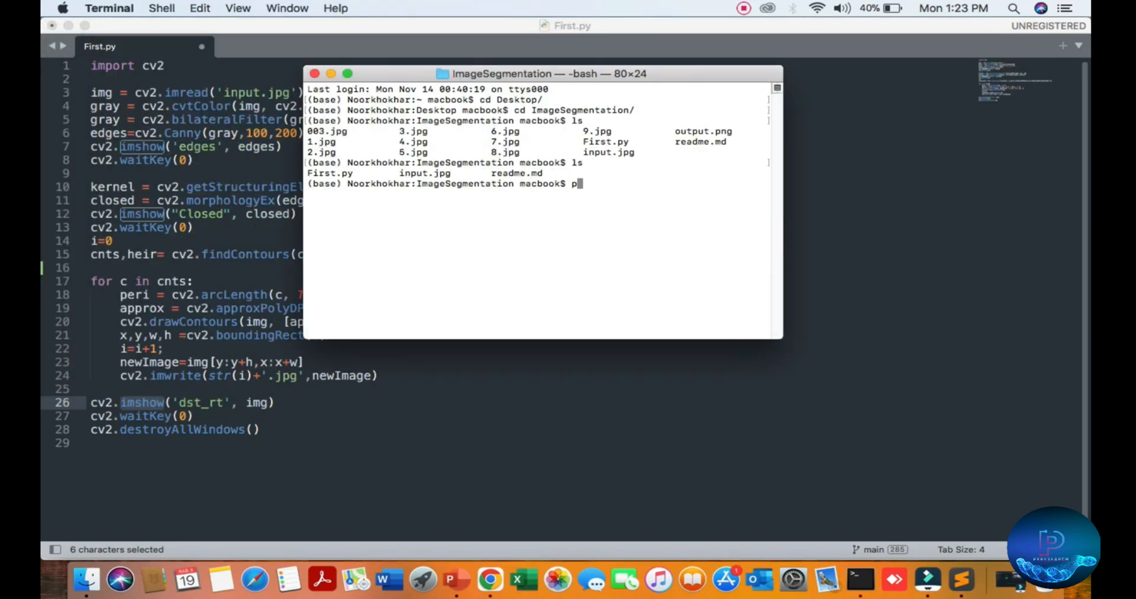
Run python First.py, which fails with a TabError, then activate the python27 environment.
type("ython")
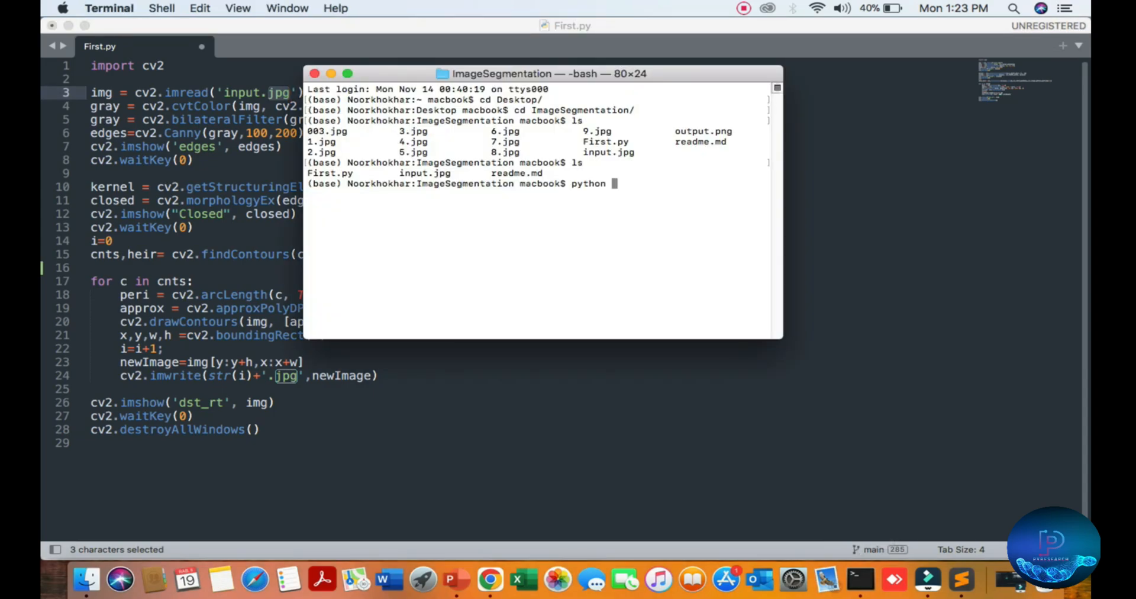
type("First.py")
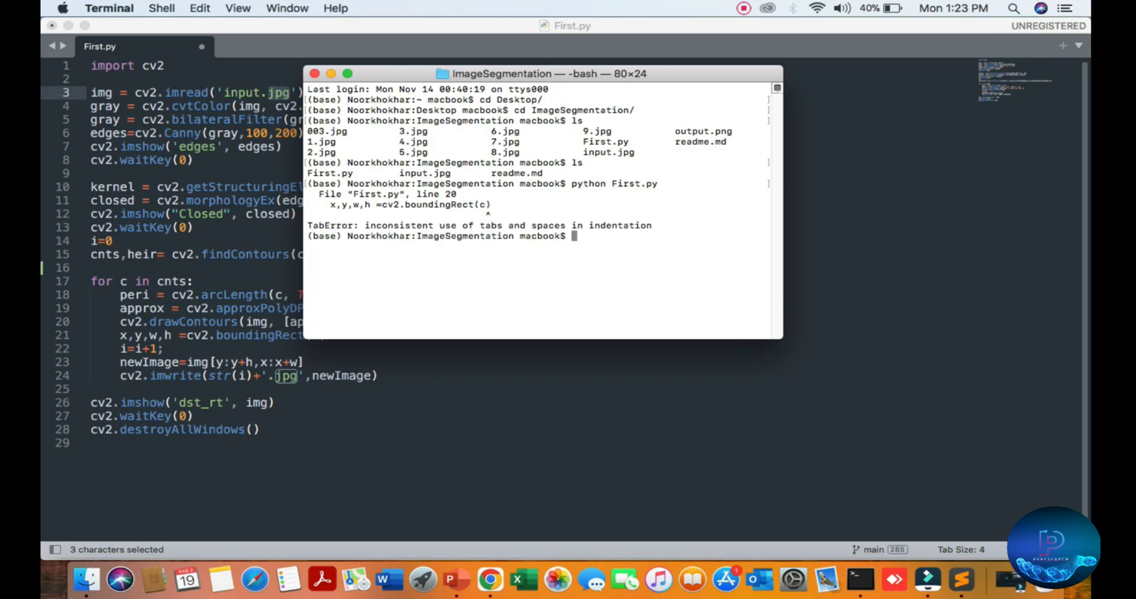
type("c")
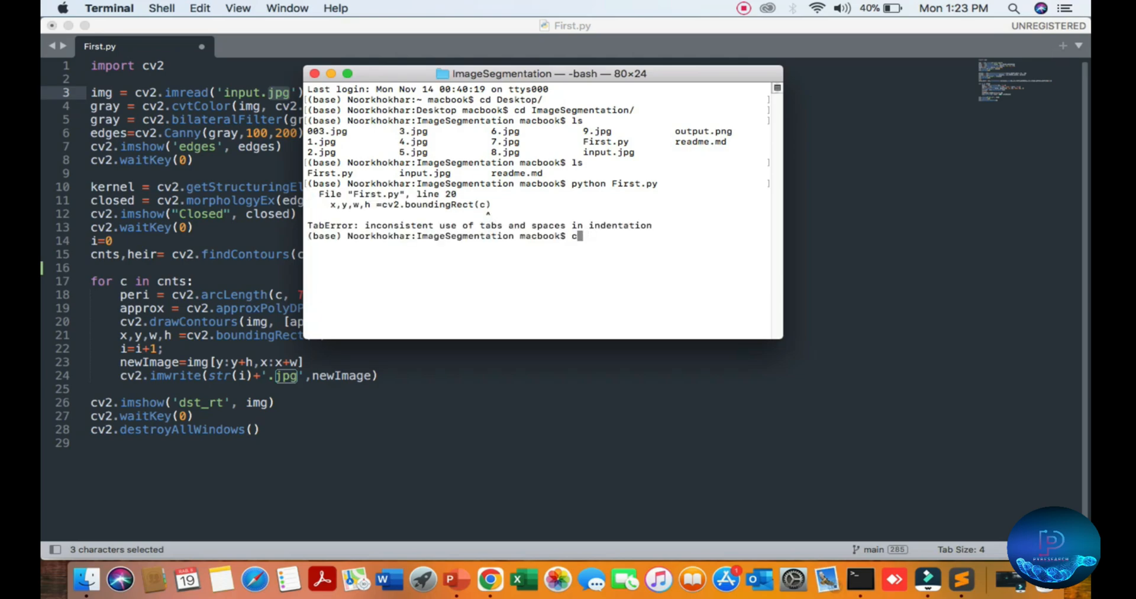
type("onda activate python")
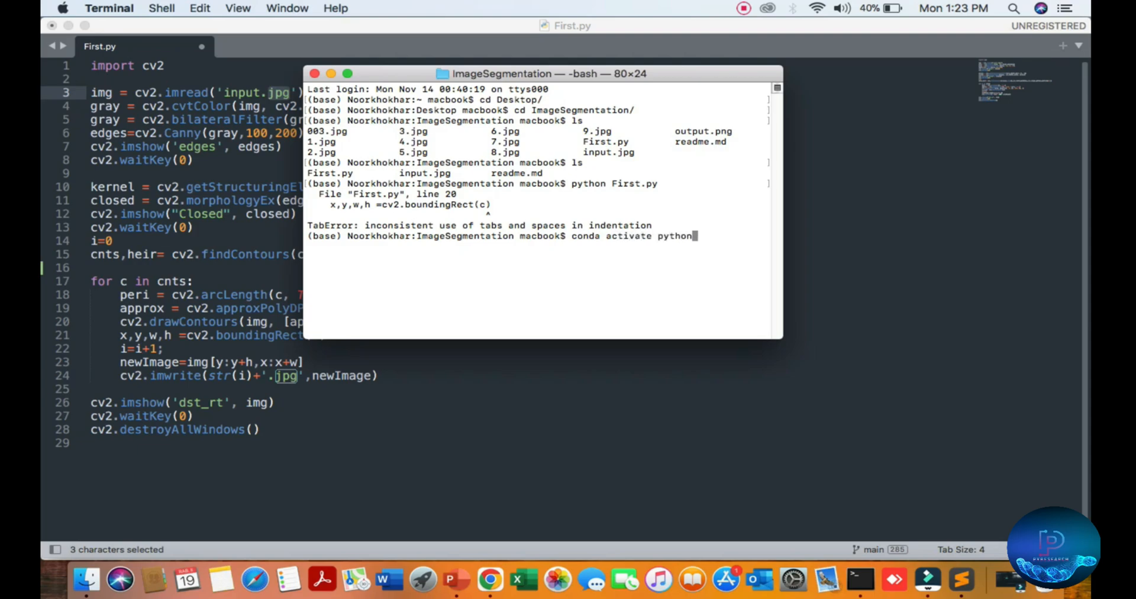
key("Return")
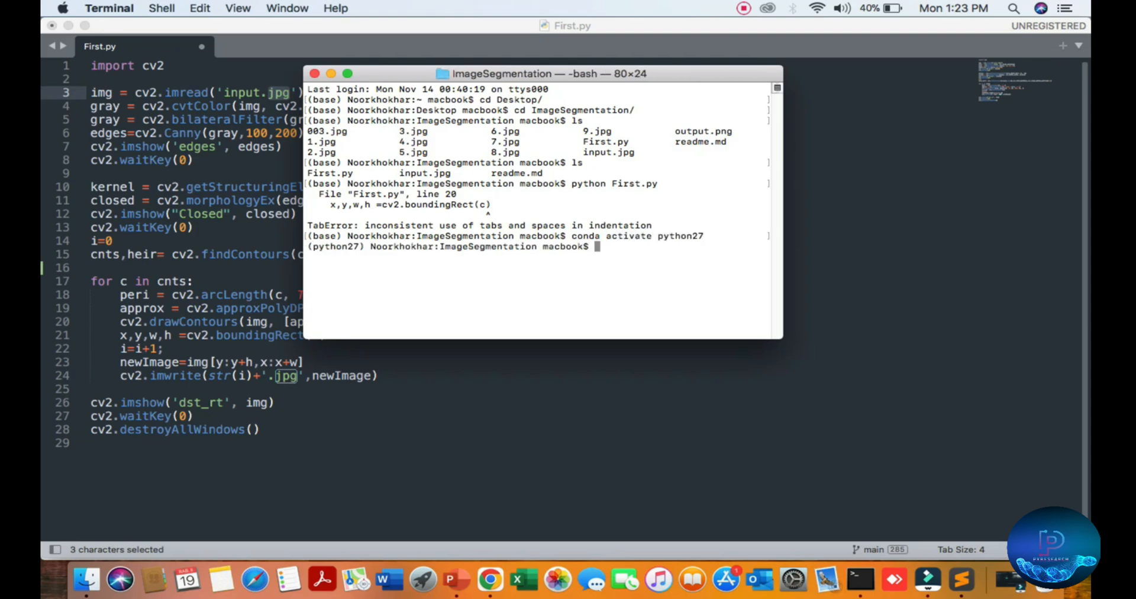
Clear the screen, check the Python 2.7.18 interpreter, quit it, and re-activate python27.
type("clear")
type("p")
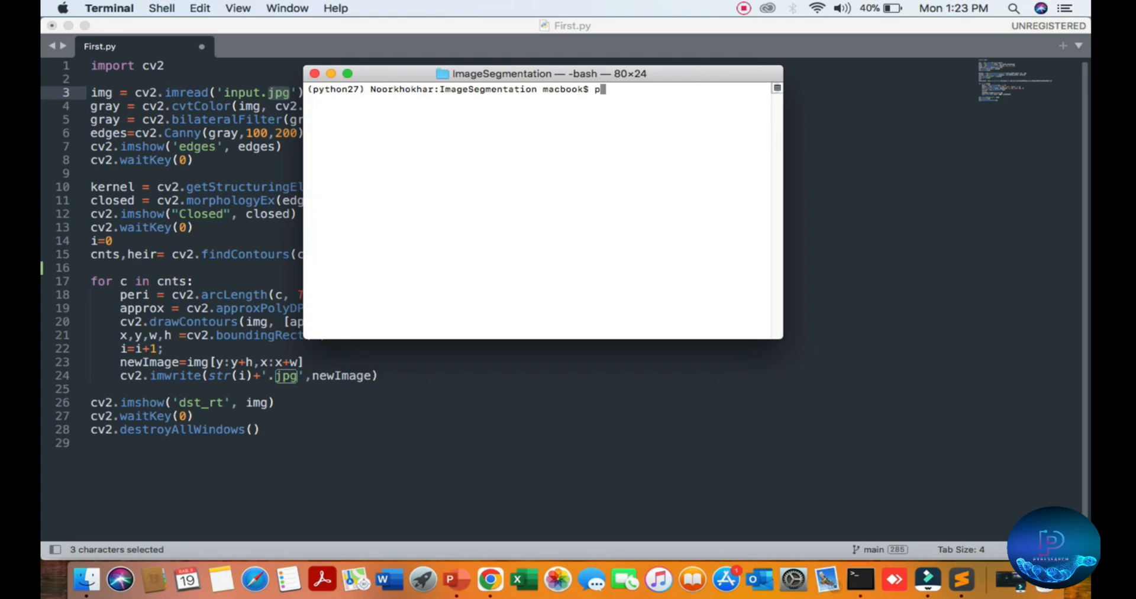
key("Enter")
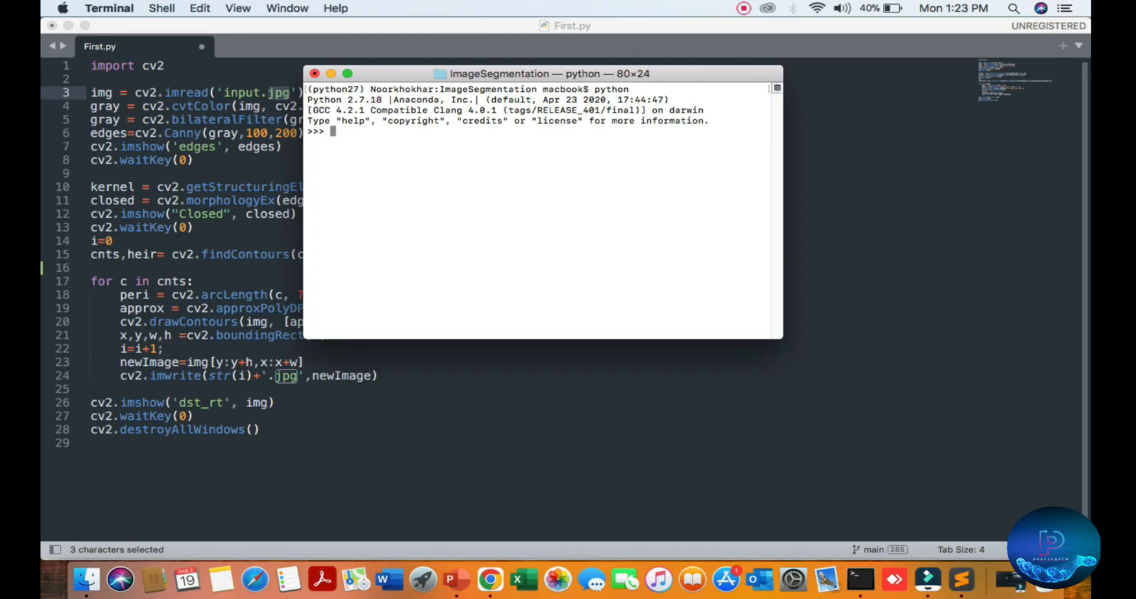
type("qit()")
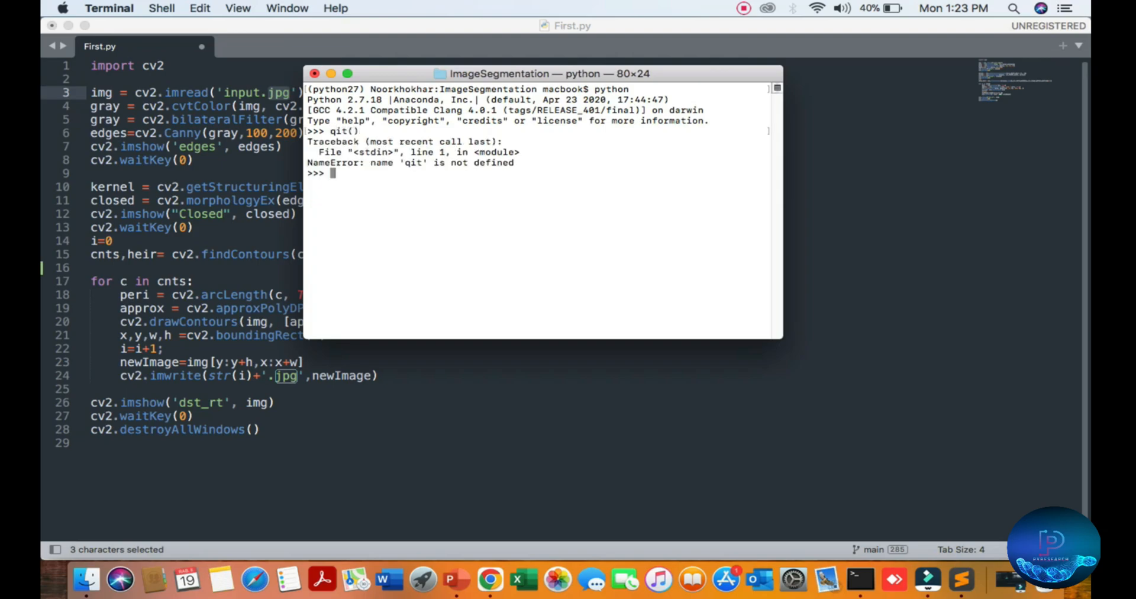
type("quit(")
type("python")
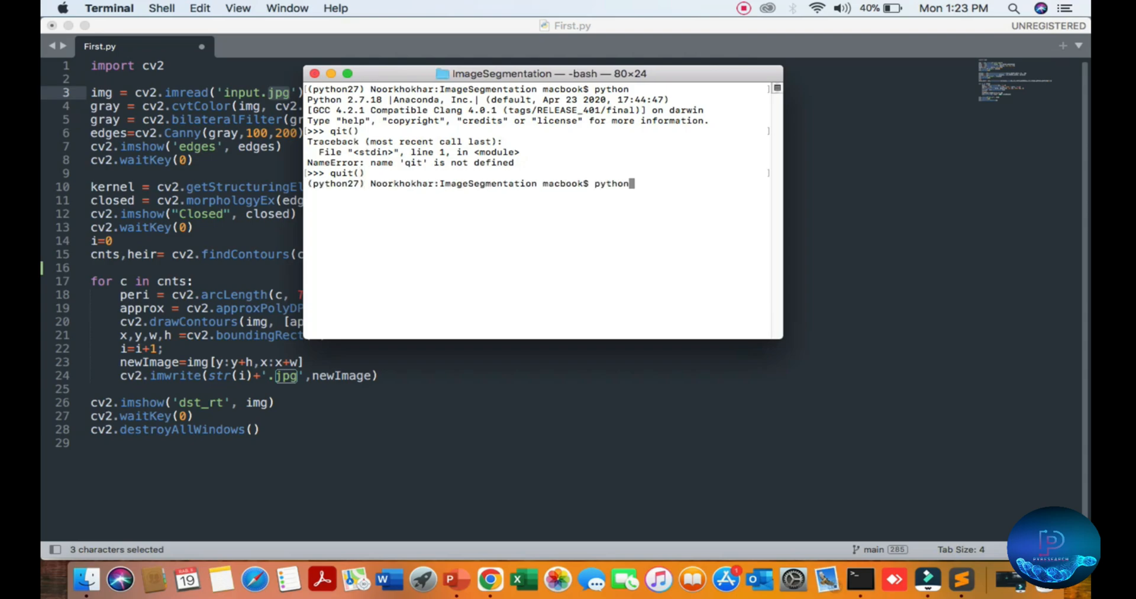
key("Enter")
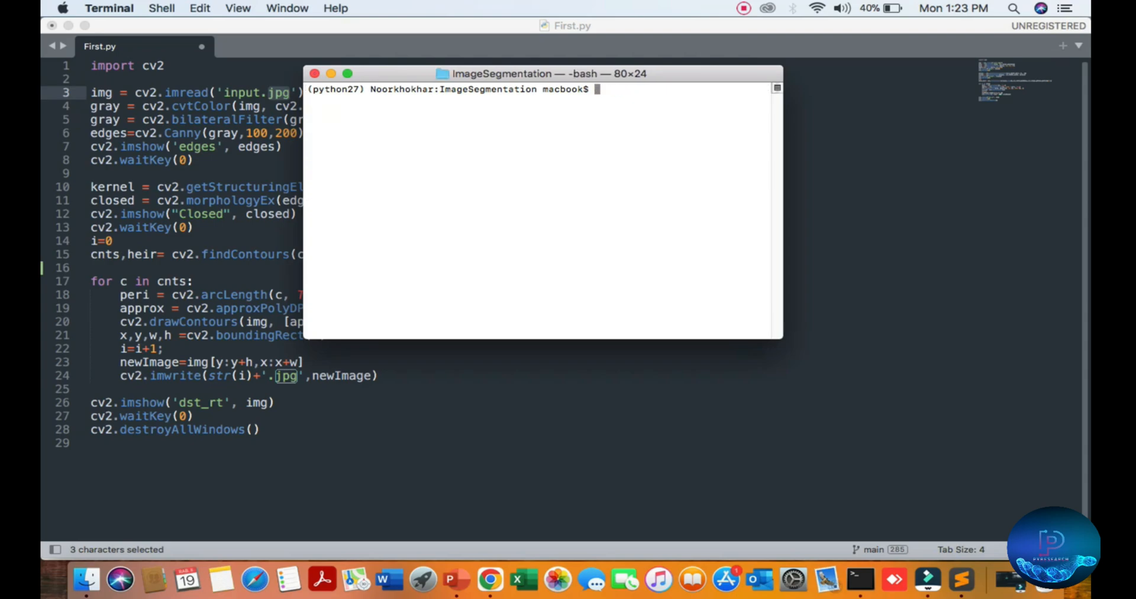
type("python")
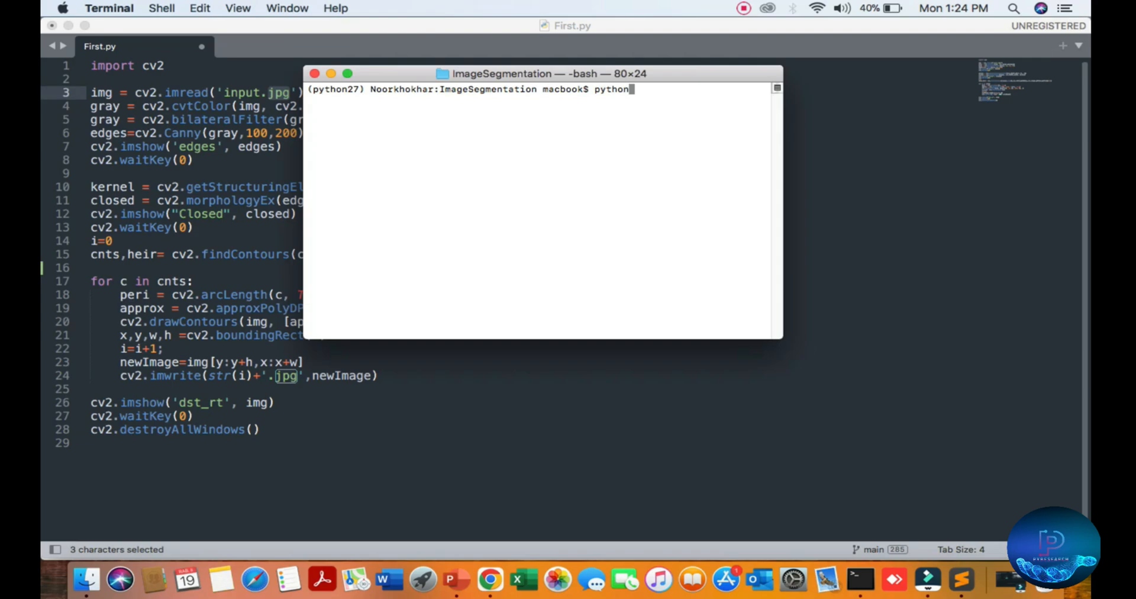
type("conda activate python27")
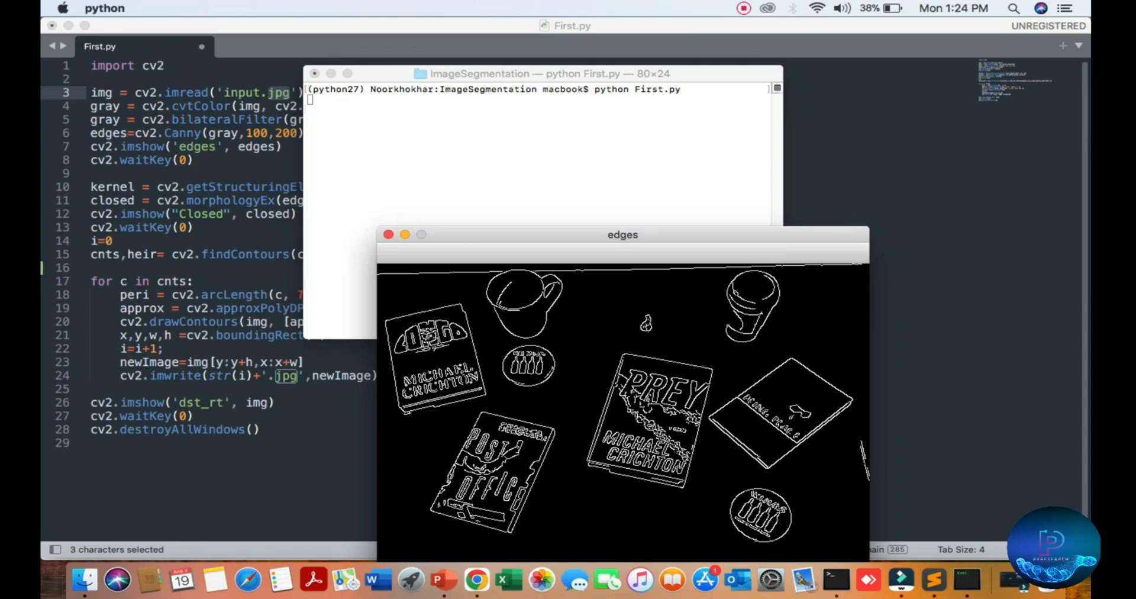
Drag the edges and dst_rt windows apart so all three output windows show.
left_click_drag(623, 234, 309, 59)
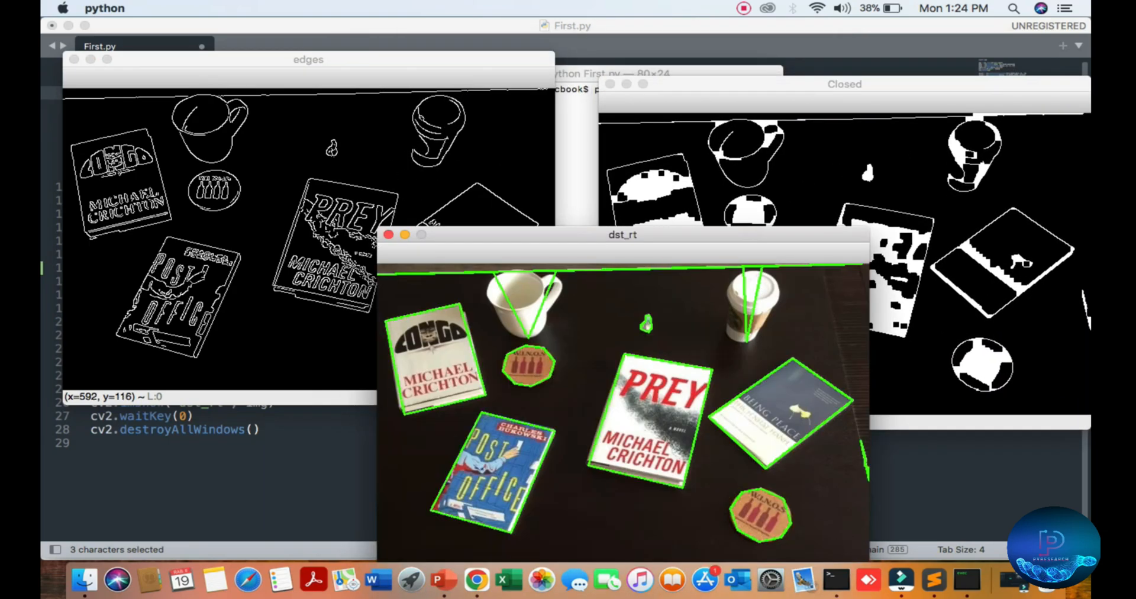
left_click_drag(623, 235, 528, 103)
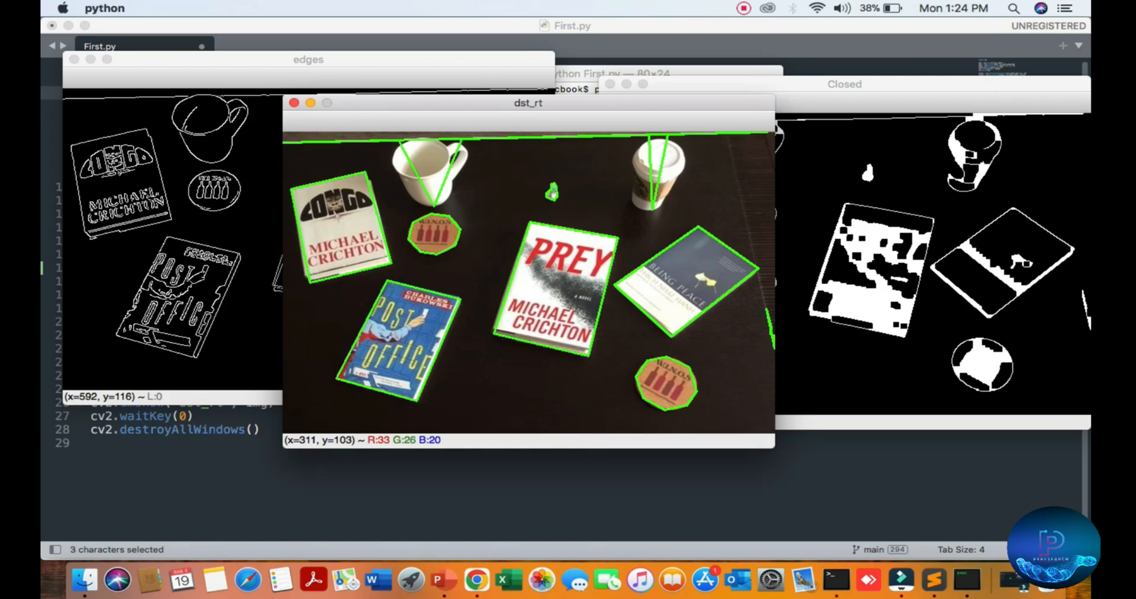